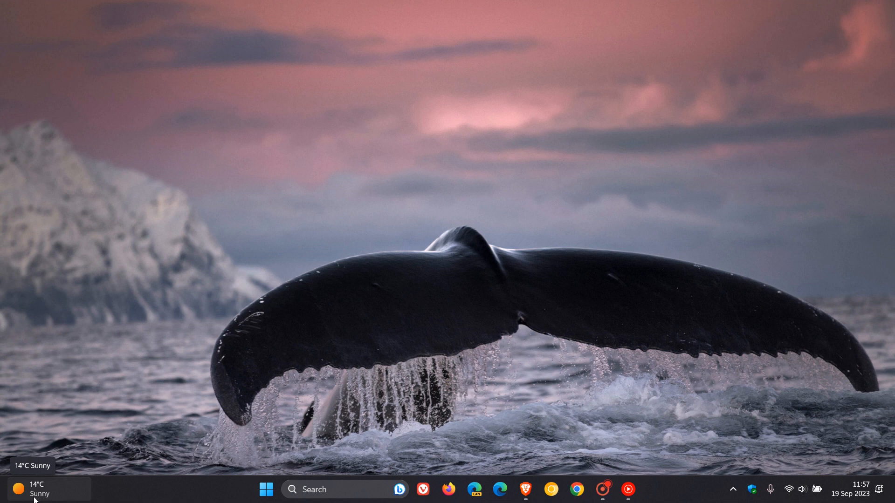
mouse_move(592, 169)
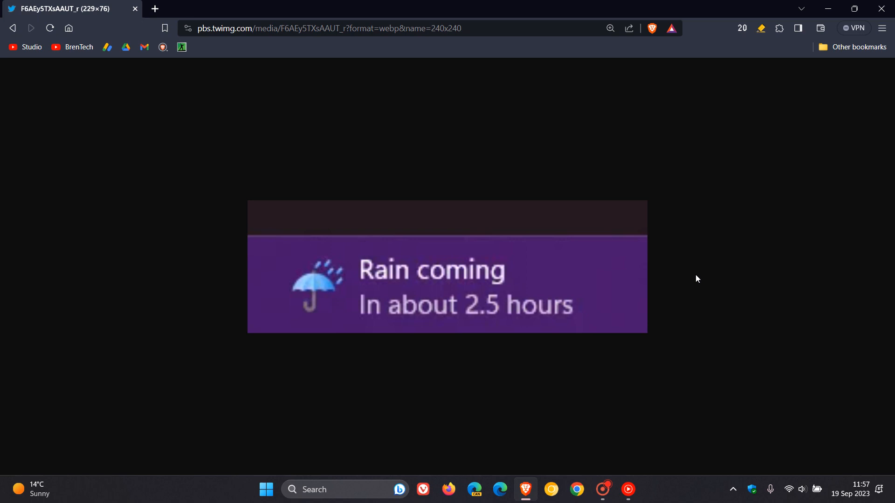
mouse_move(609, 273)
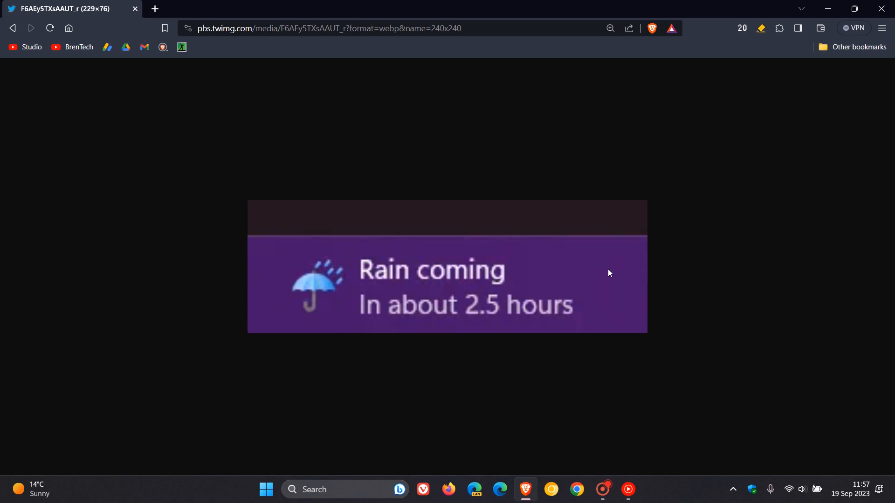
mouse_move(560, 304)
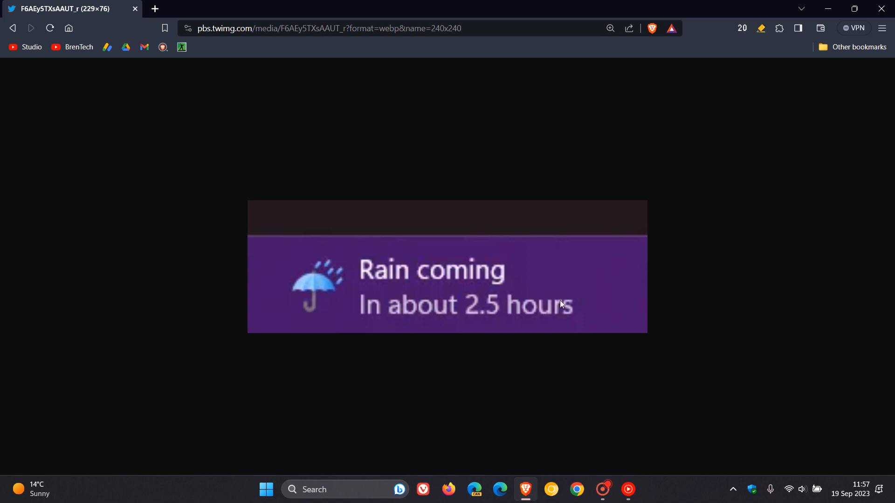
mouse_move(600, 310)
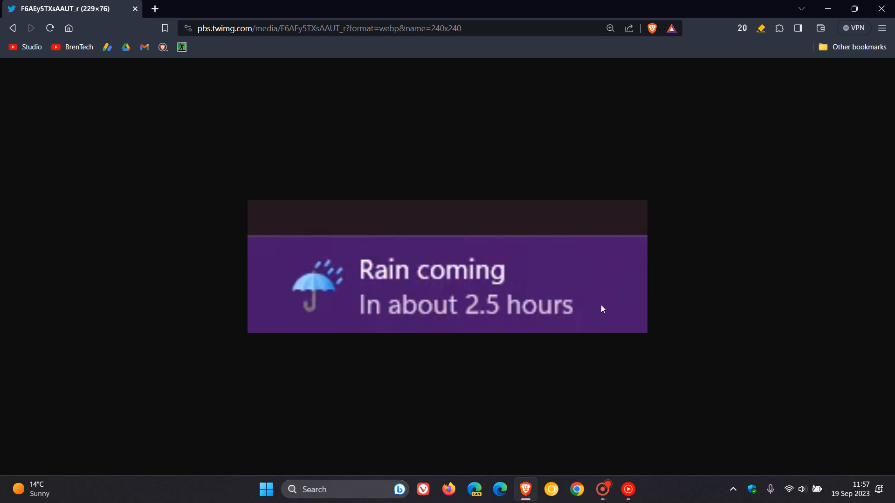
mouse_move(573, 254)
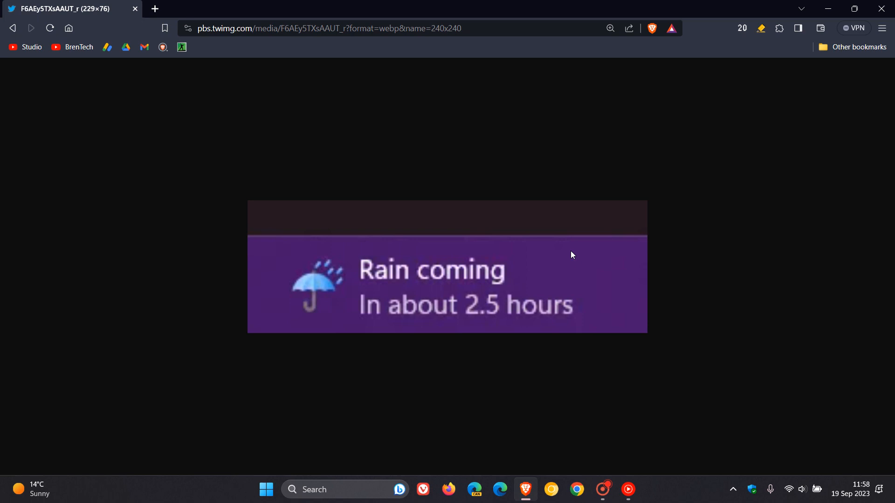
mouse_move(604, 317)
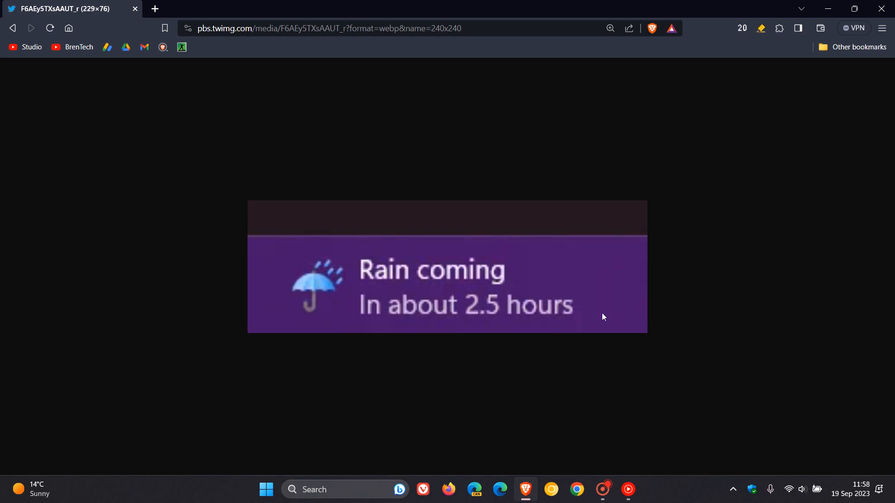
mouse_move(619, 313)
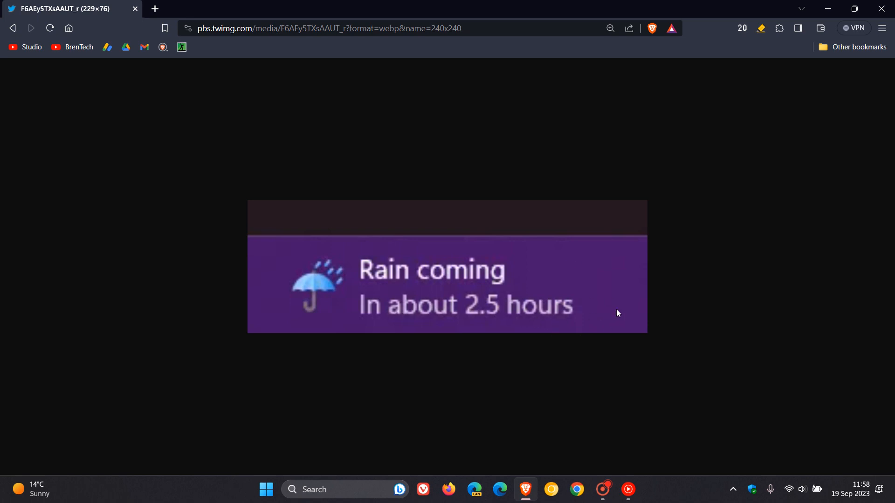
mouse_move(593, 290)
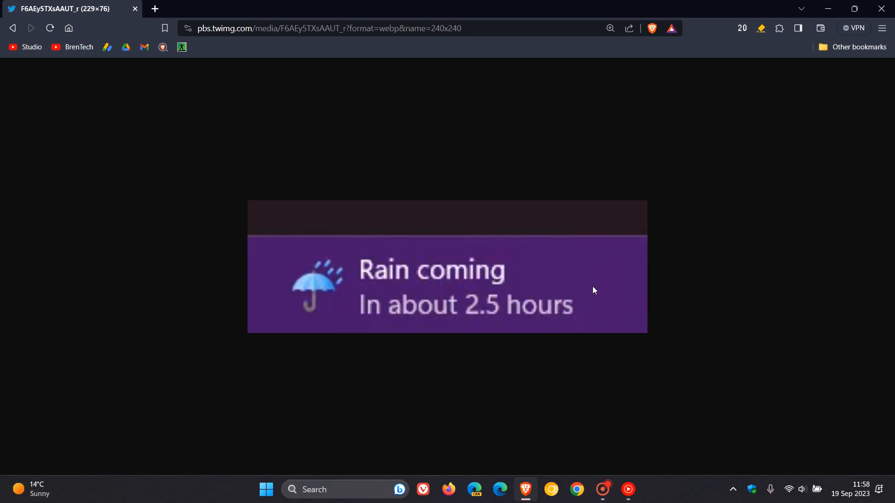
mouse_move(598, 289)
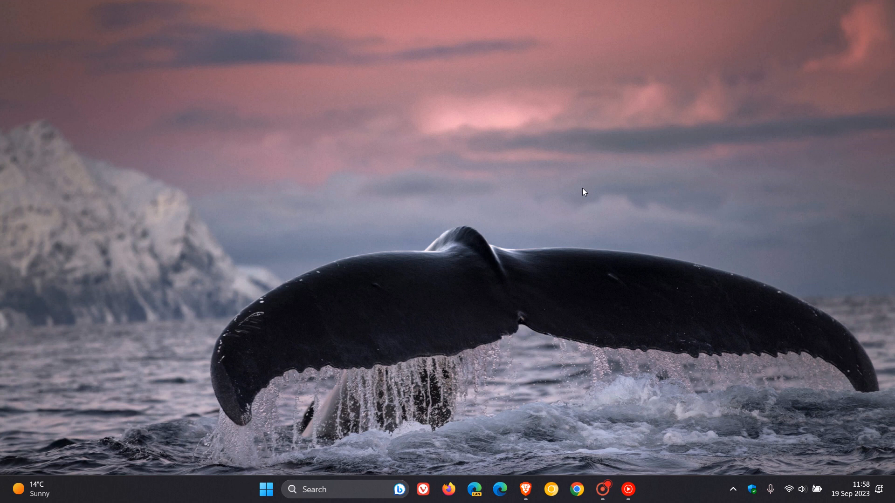
mouse_move(529, 132)
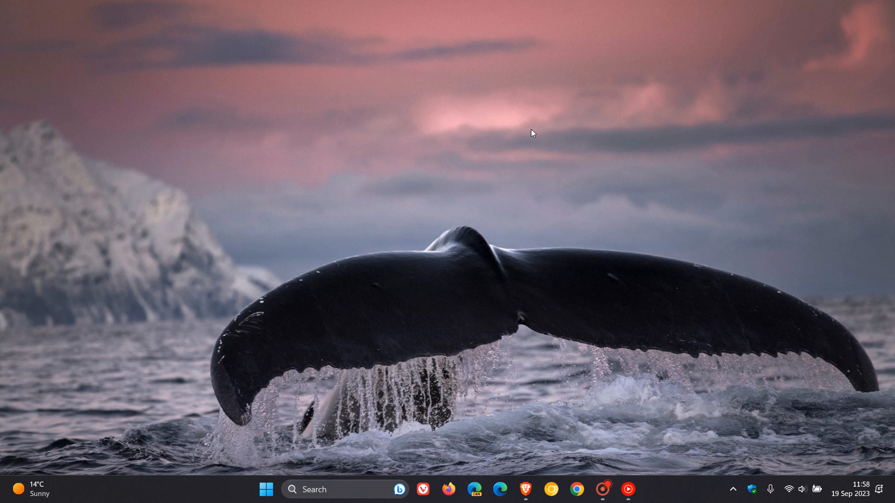
mouse_move(516, 135)
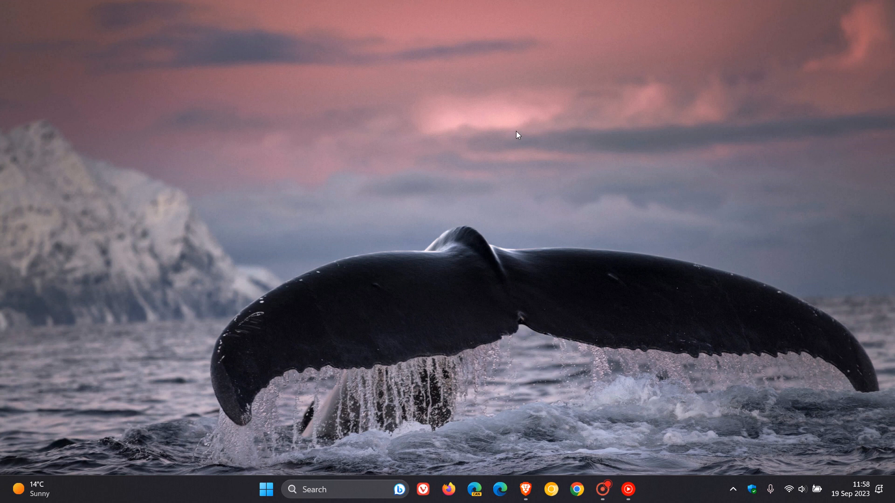